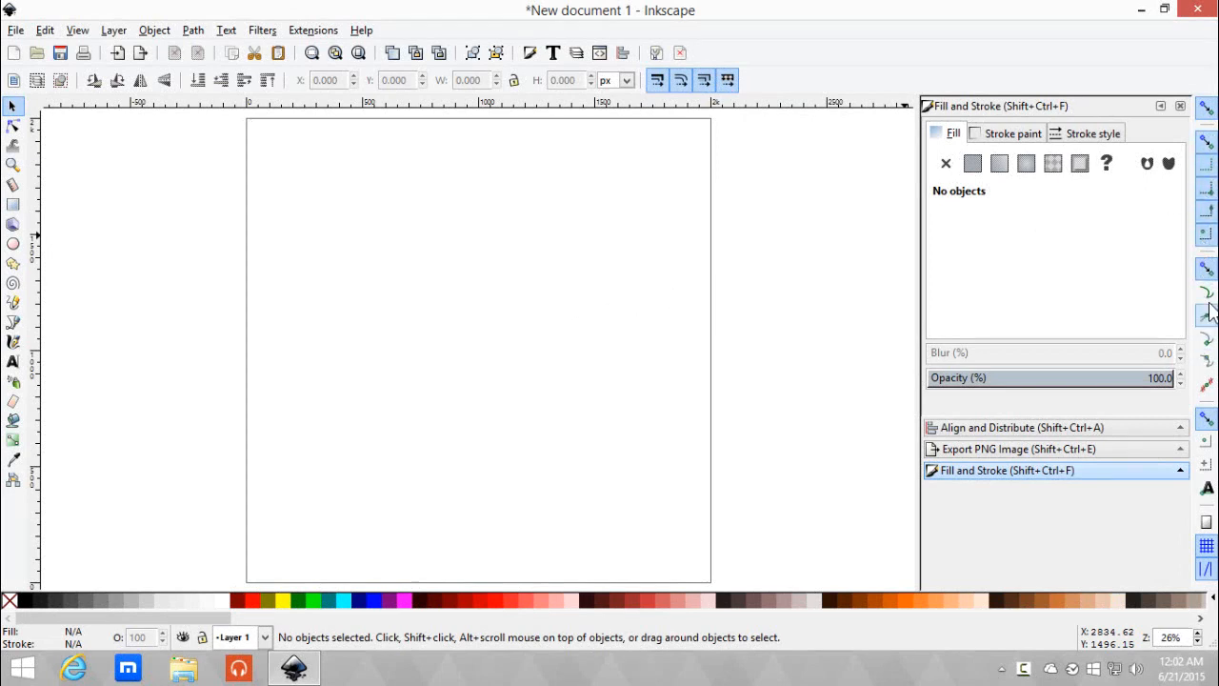
mouse_move(457, 319)
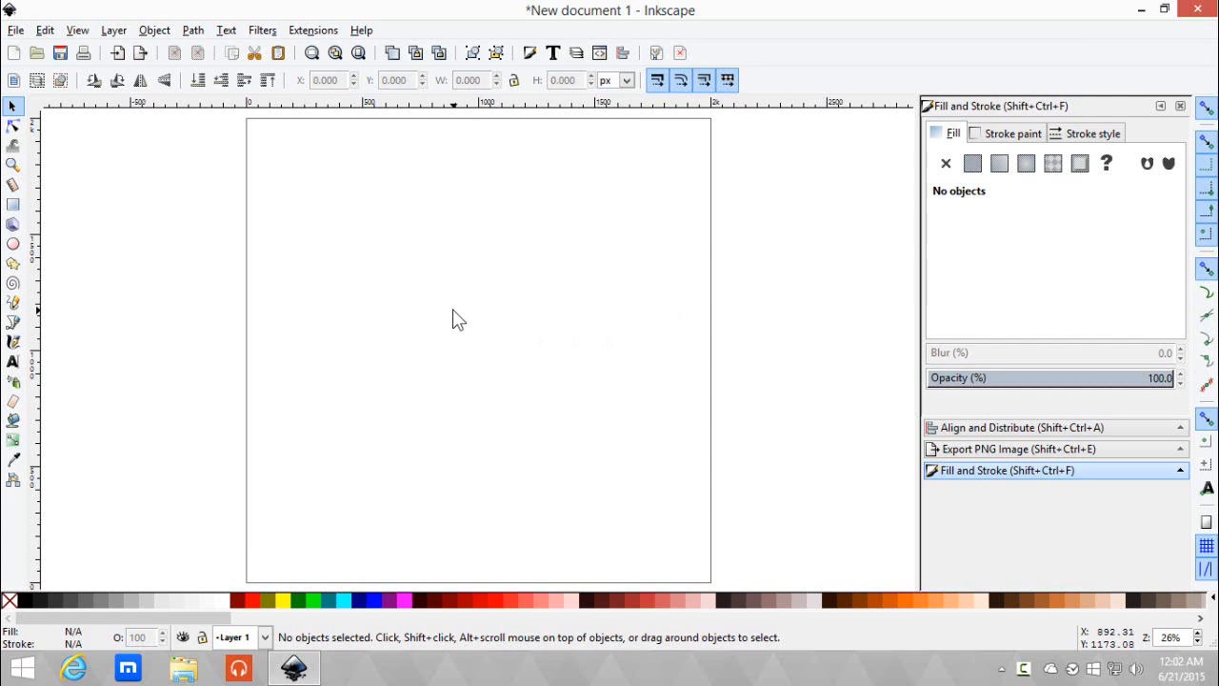
mouse_move(13, 244)
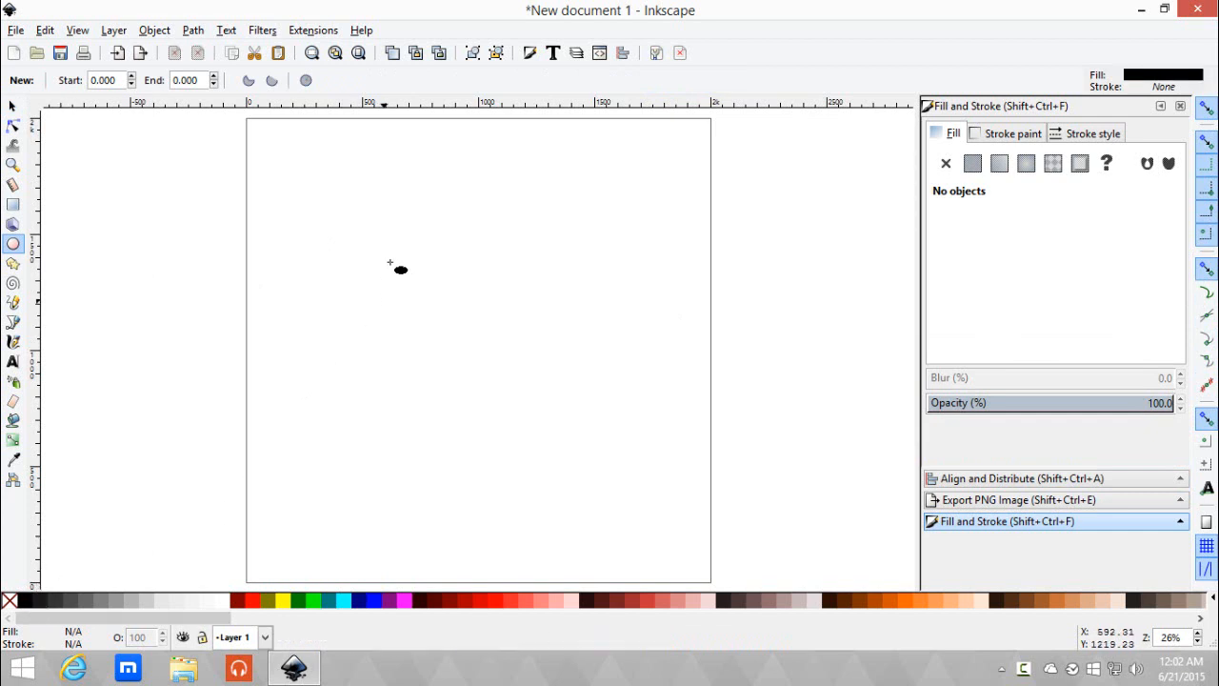
Step: Draw a perfect circle with the Ellipse tool, filled solid black with no stroke
left_click_drag(389, 268, 543, 369)
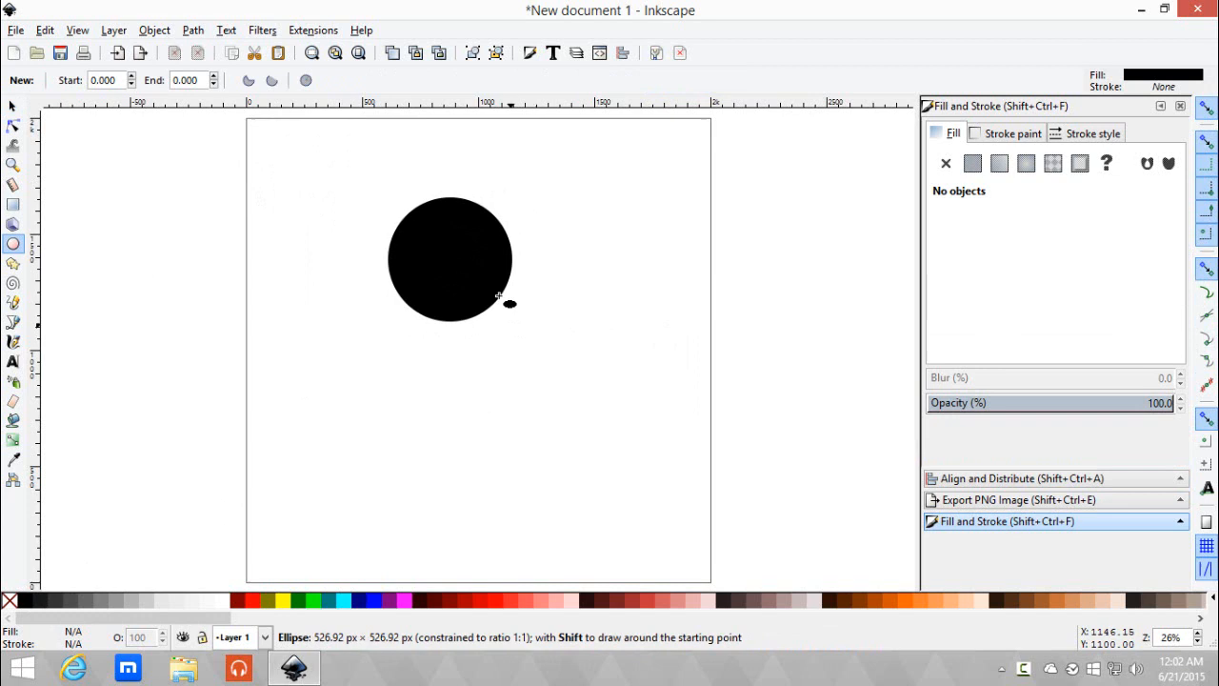
left_click_drag(509, 303, 593, 414)
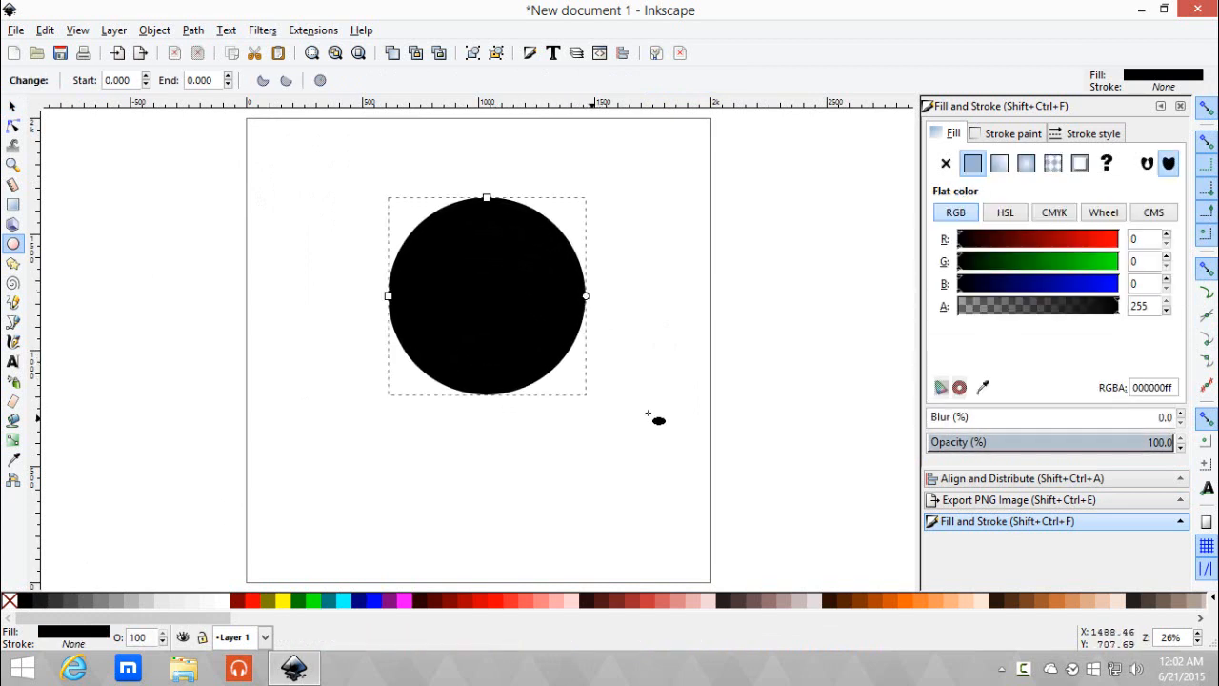
Step: Lock proportions and set the black circle's width to 400 px
left_click(14, 107)
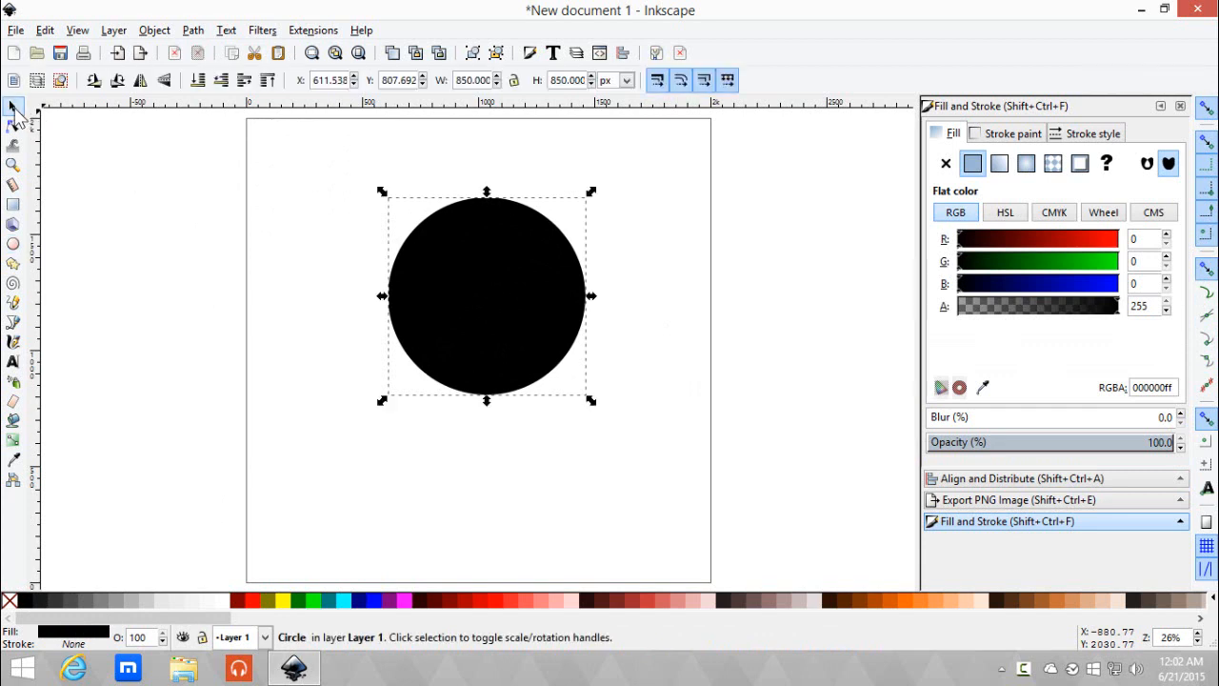
mouse_move(467, 93)
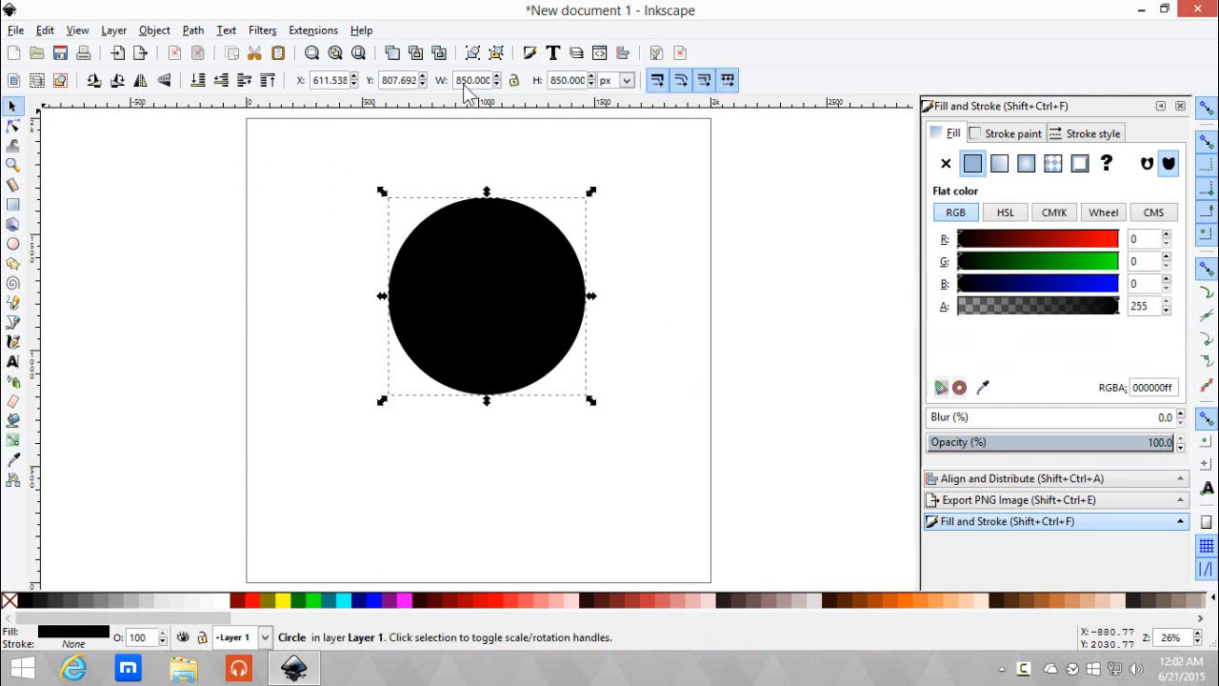
mouse_move(514, 80)
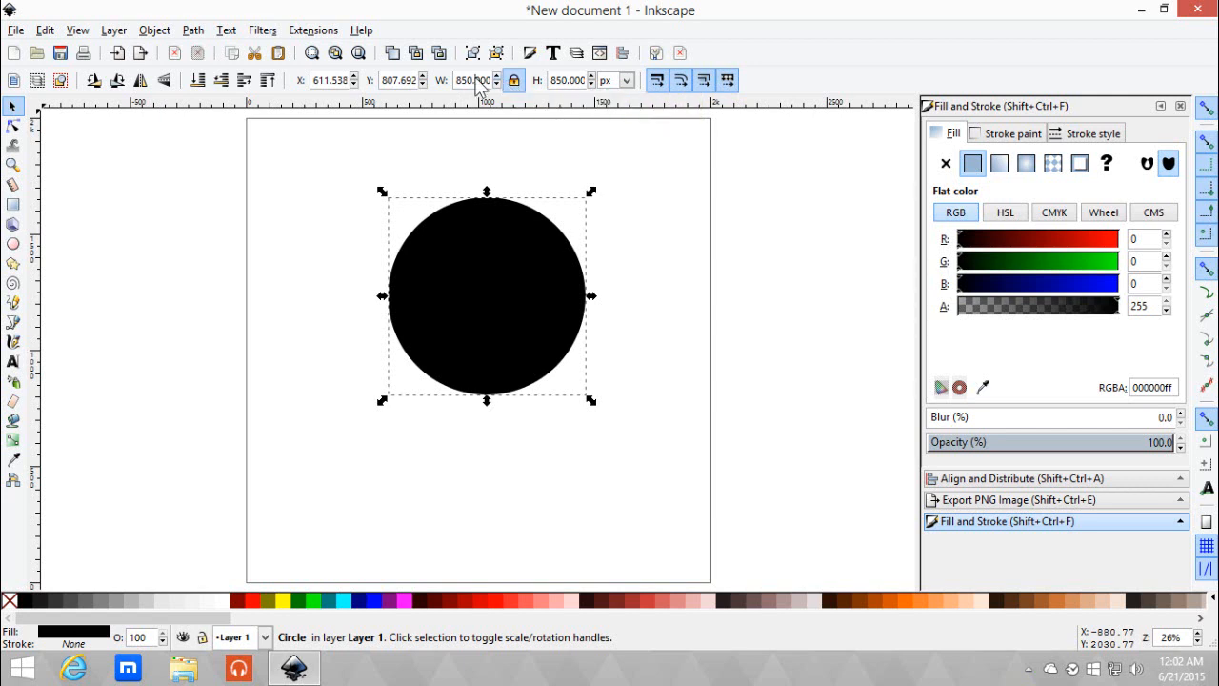
triple_click(469, 80)
type("400.000")
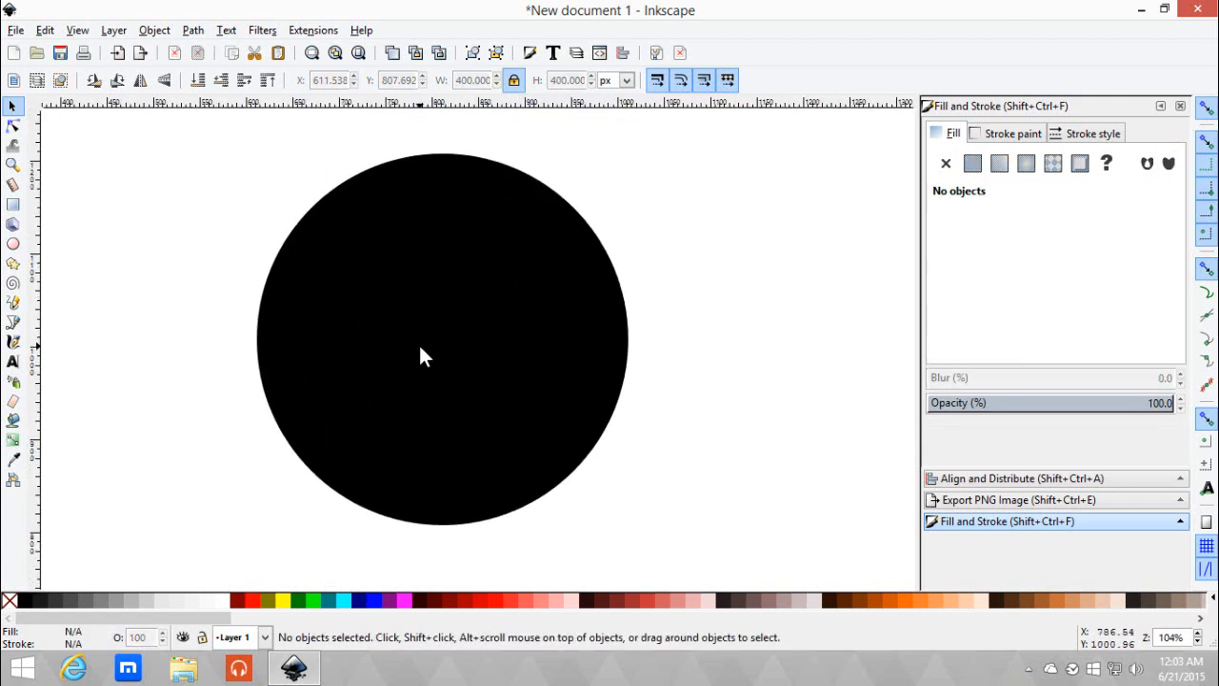
mouse_move(433, 343)
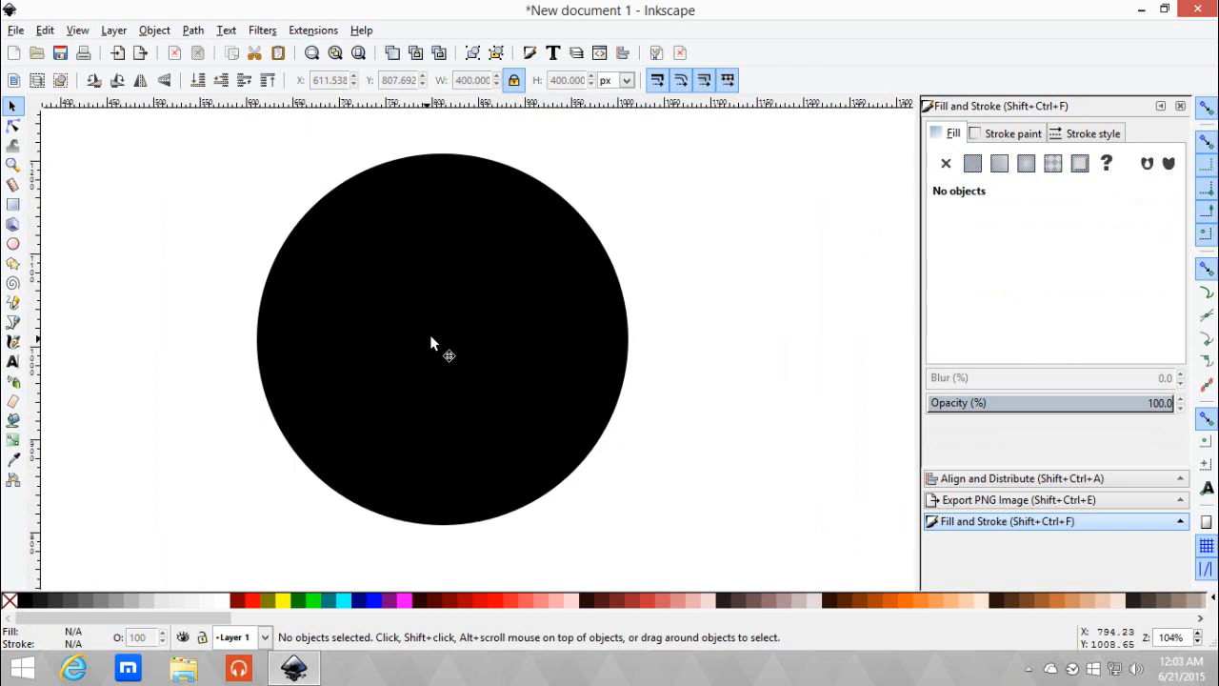
Step: Place a 200 px white circle at the top and a copy at the bottom
left_click(441, 340)
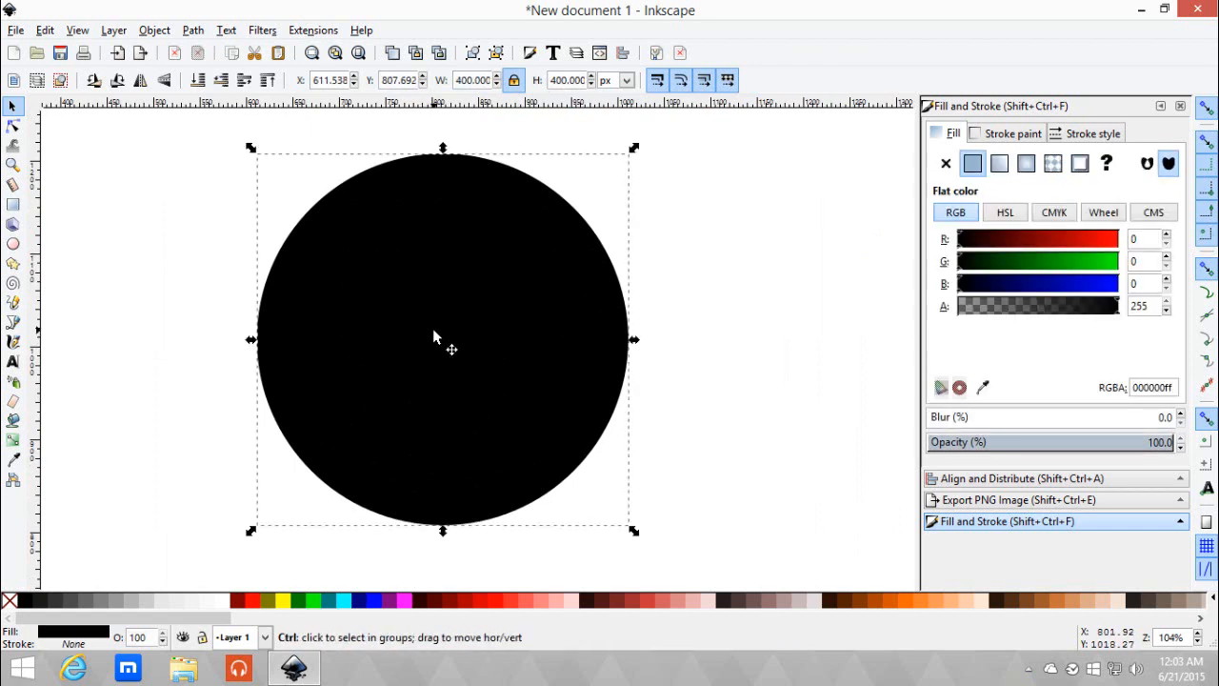
mouse_move(237, 600)
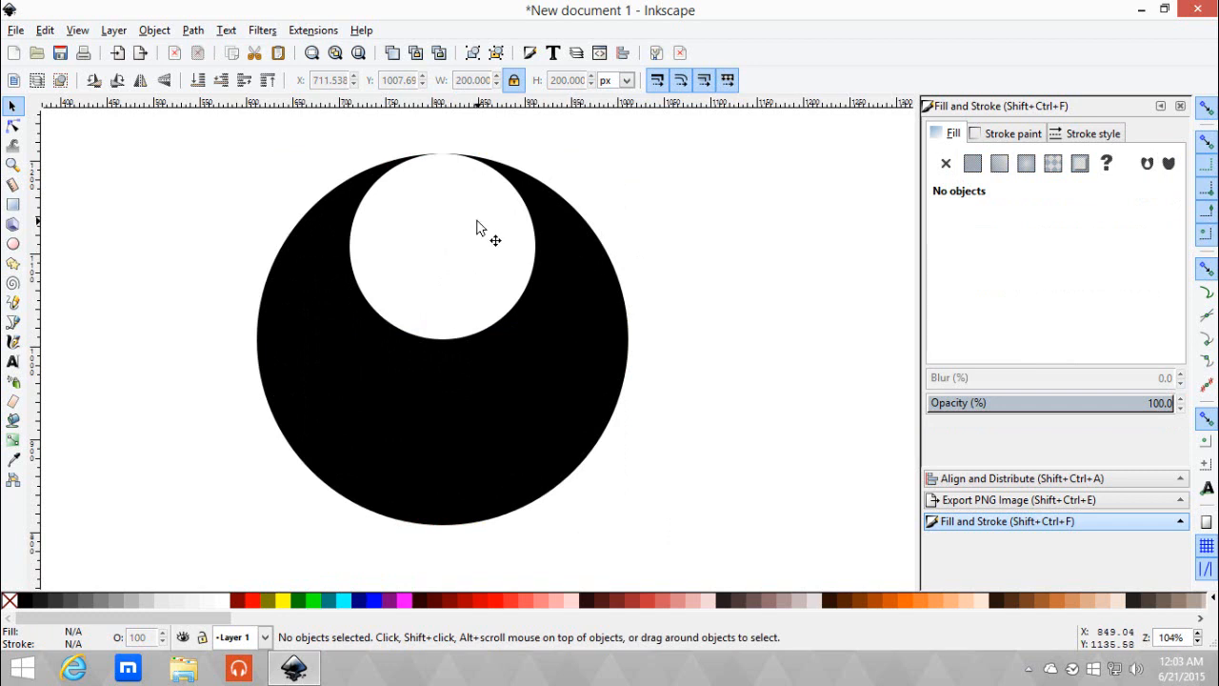
left_click(480, 228)
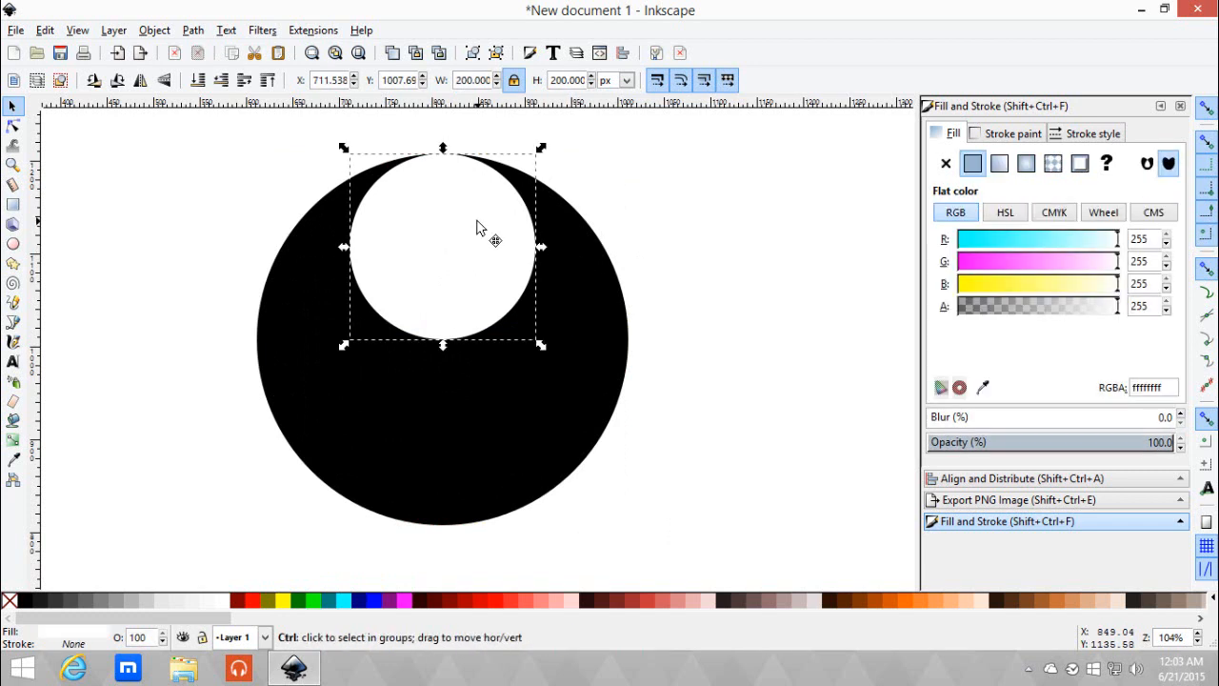
left_click_drag(477, 229, 448, 419)
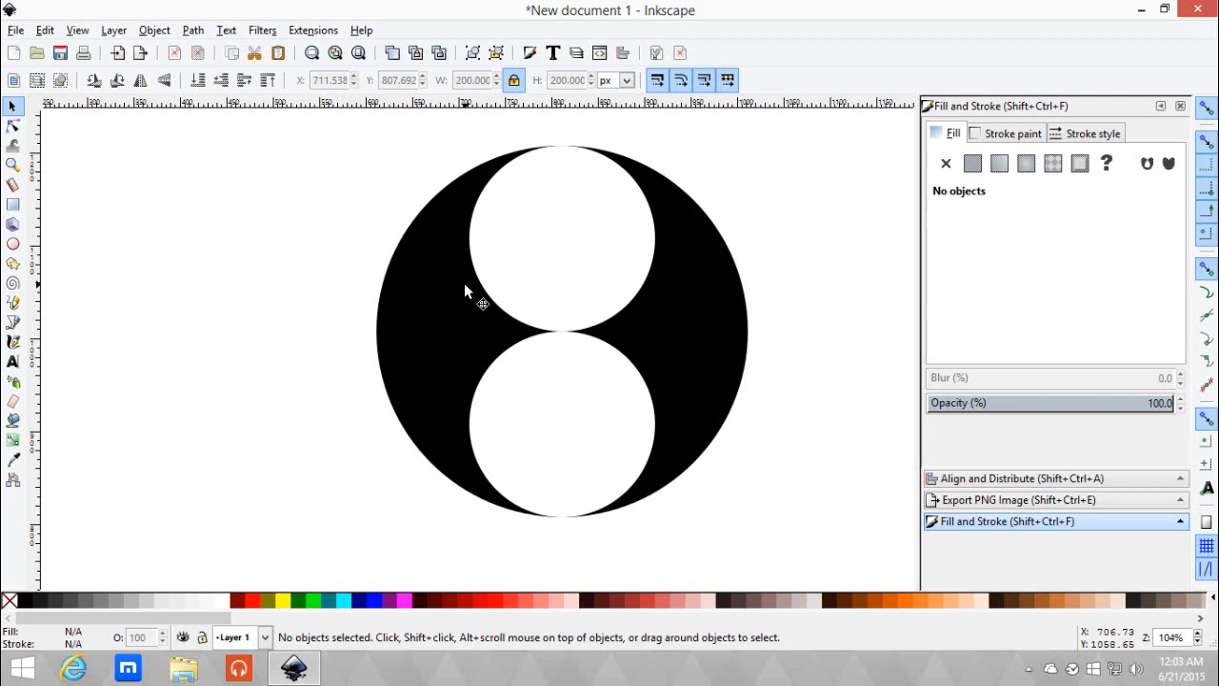
mouse_move(26, 222)
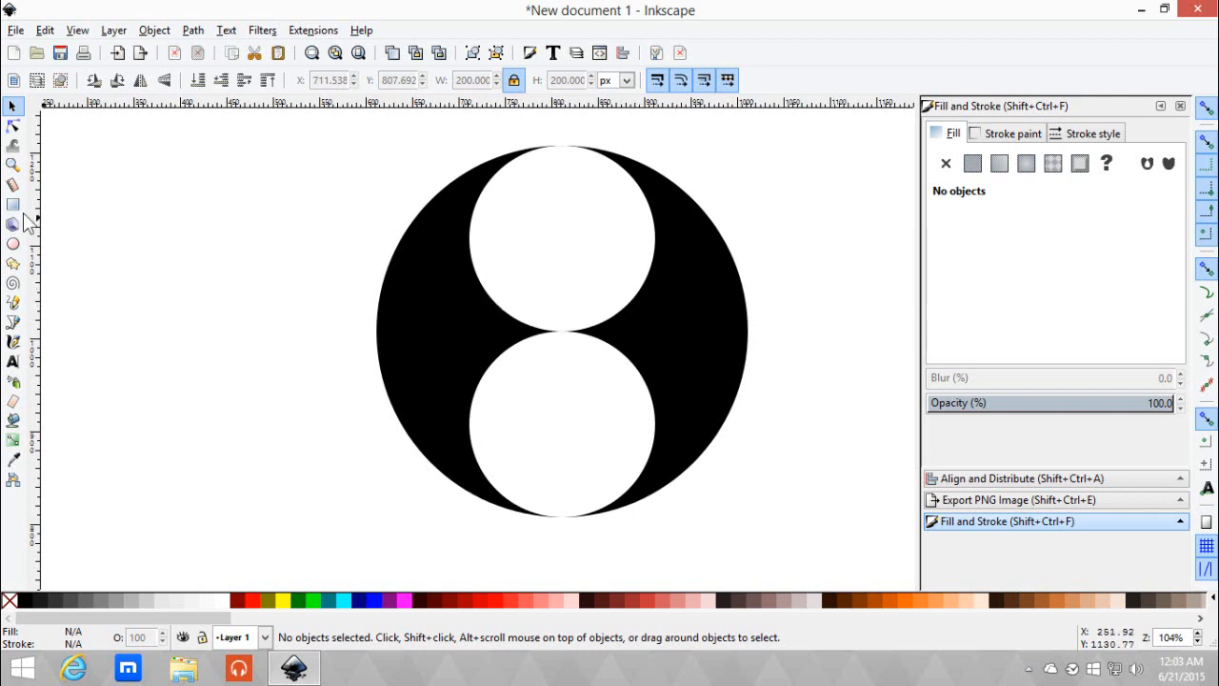
Step: Draw an orange rectangle over the design's left half and select the black circle
left_click(13, 204)
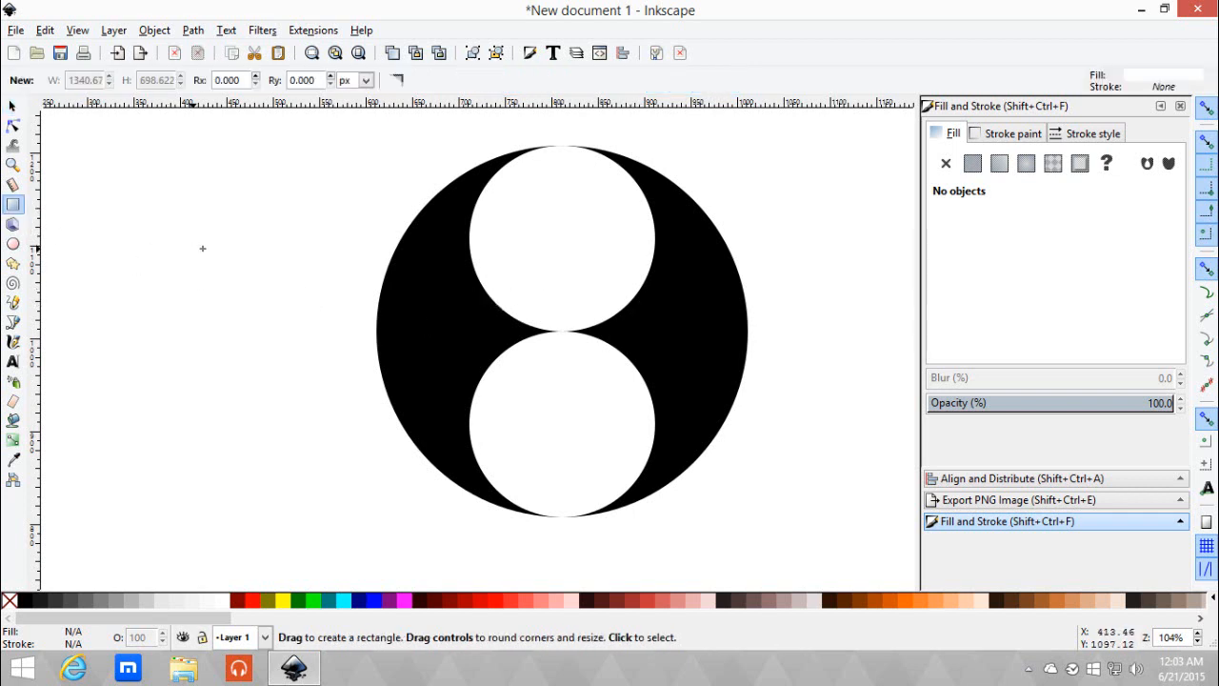
mouse_move(562, 222)
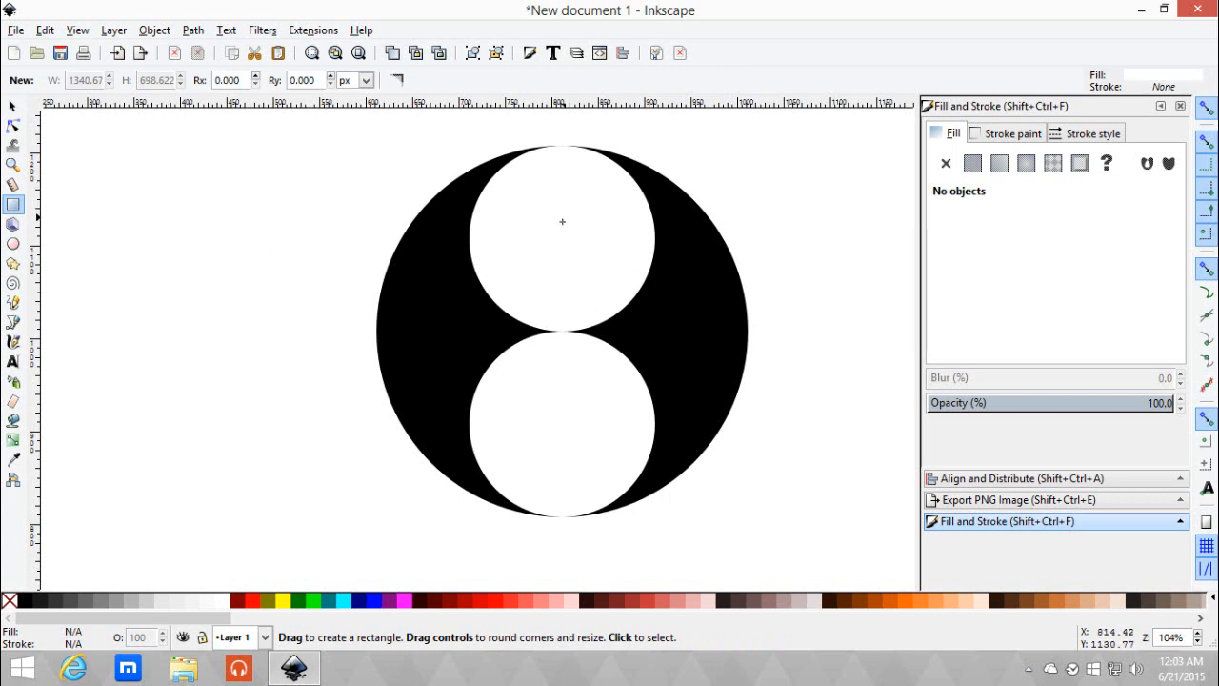
mouse_move(214, 604)
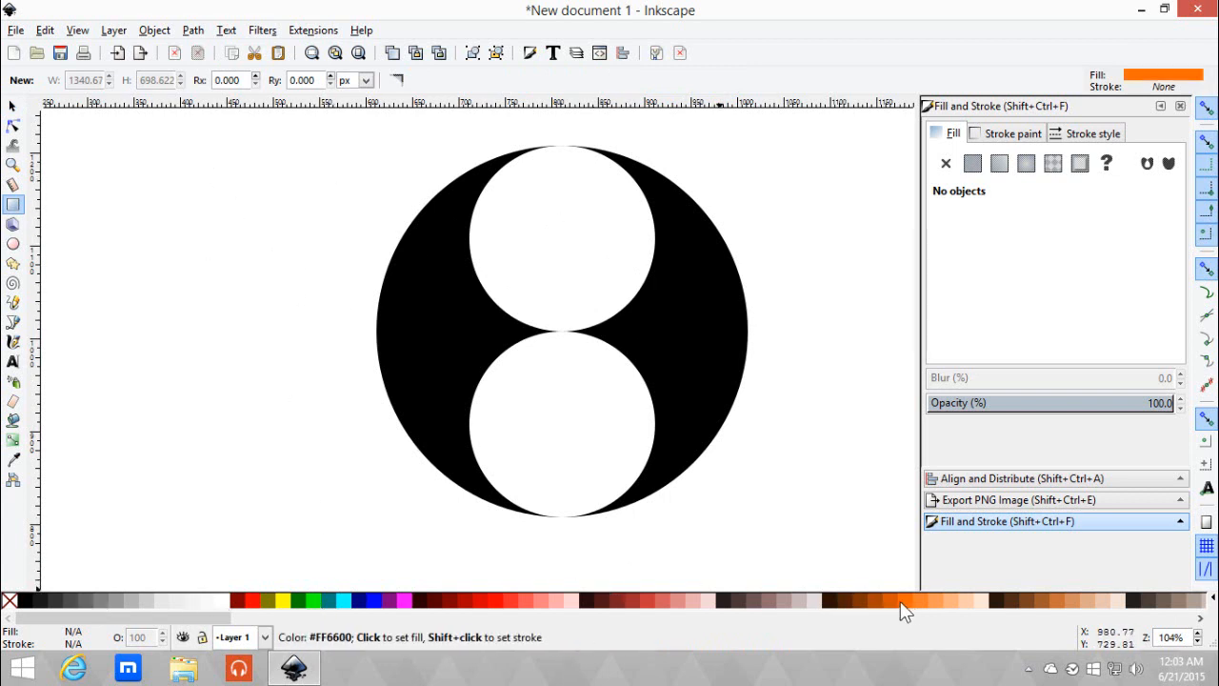
left_click_drag(207, 126, 397, 547)
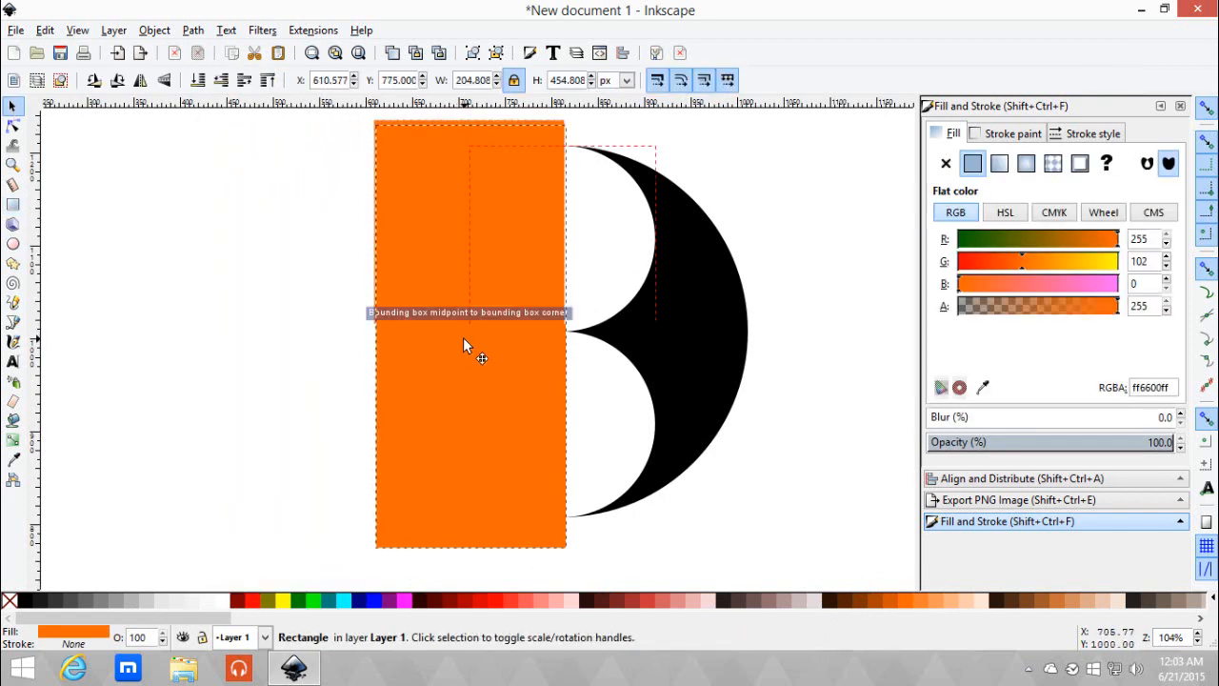
left_click(467, 343)
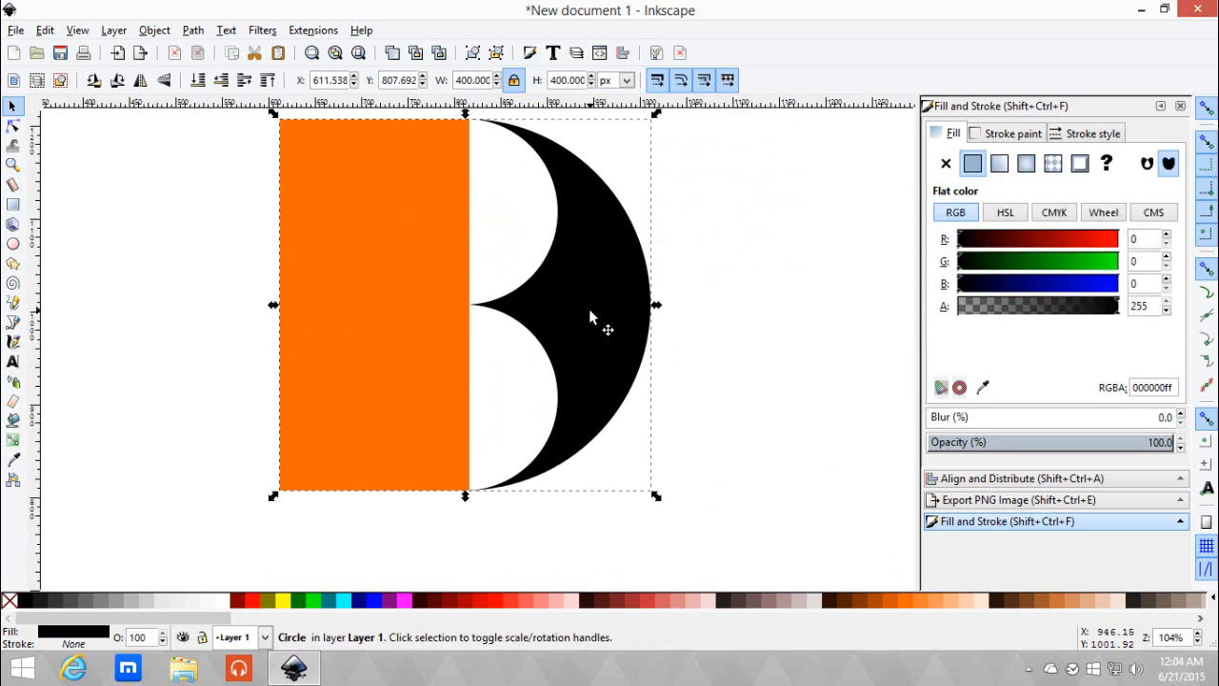
Step: Select the orange rectangle and black circle, then apply Path > Difference
left_click(343, 157)
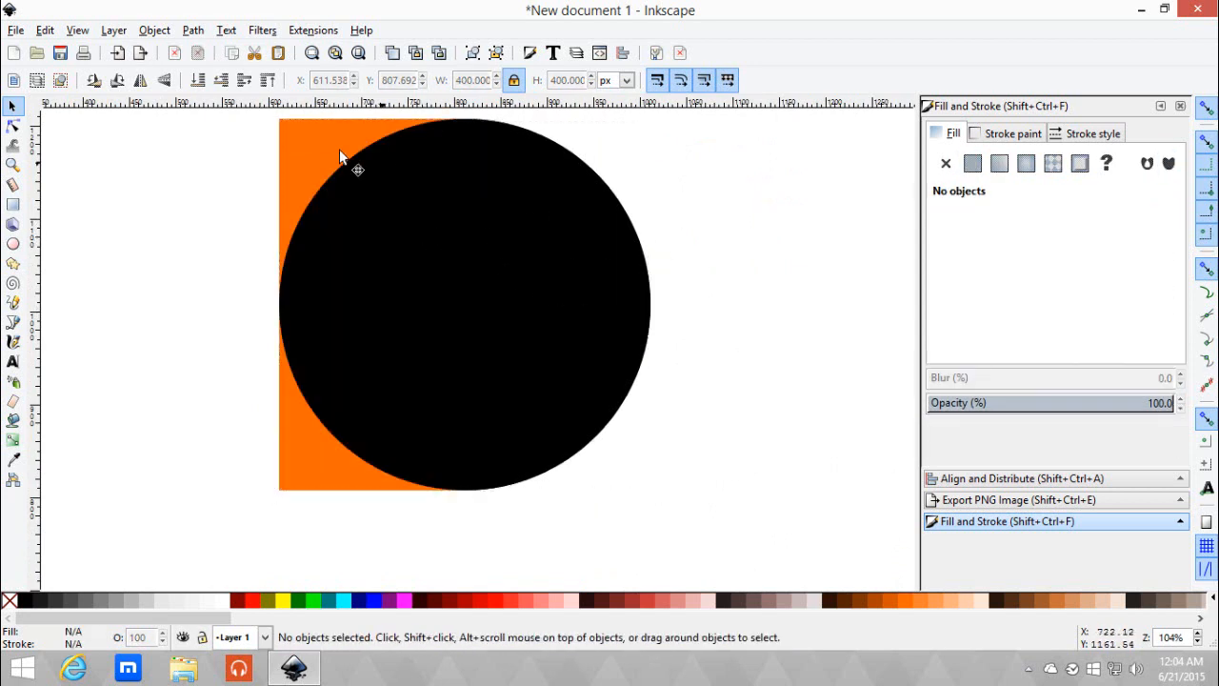
left_click(324, 152)
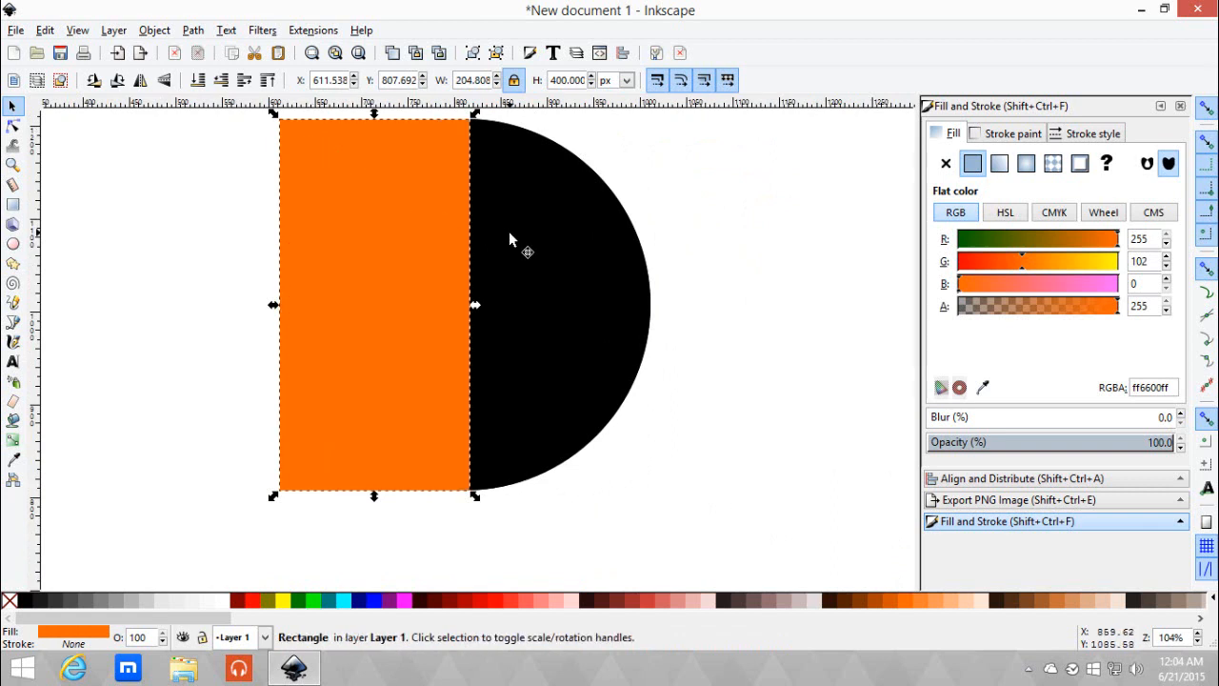
mouse_move(591, 286)
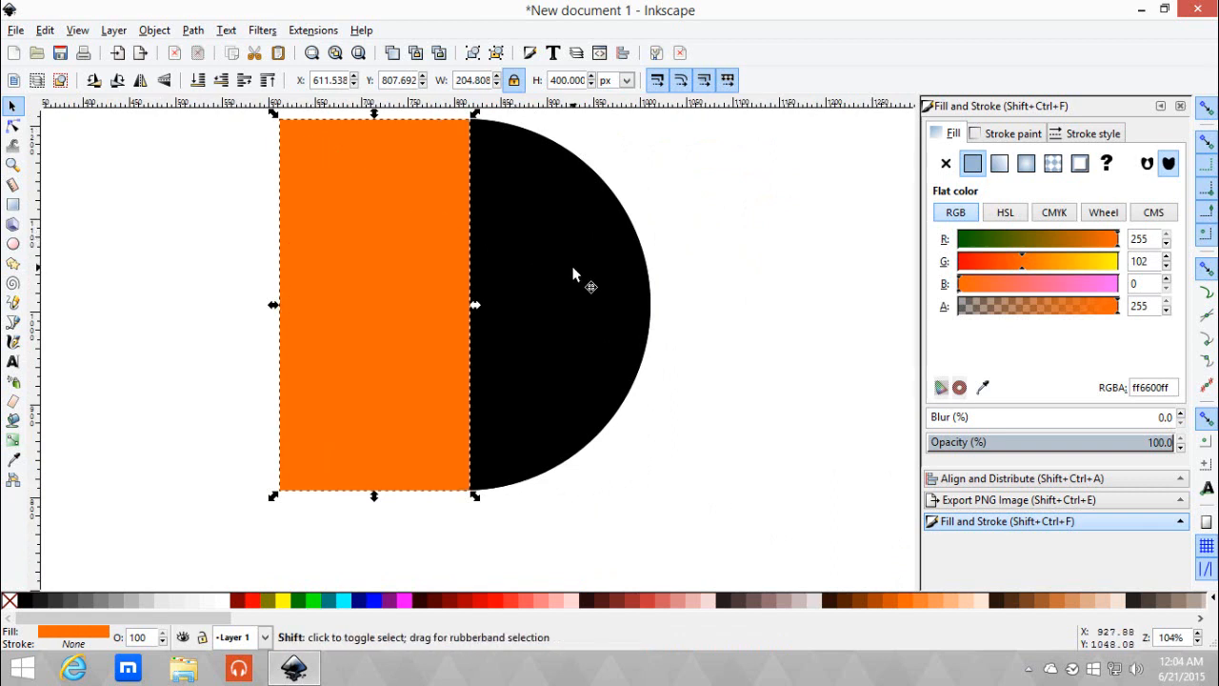
left_click(591, 286)
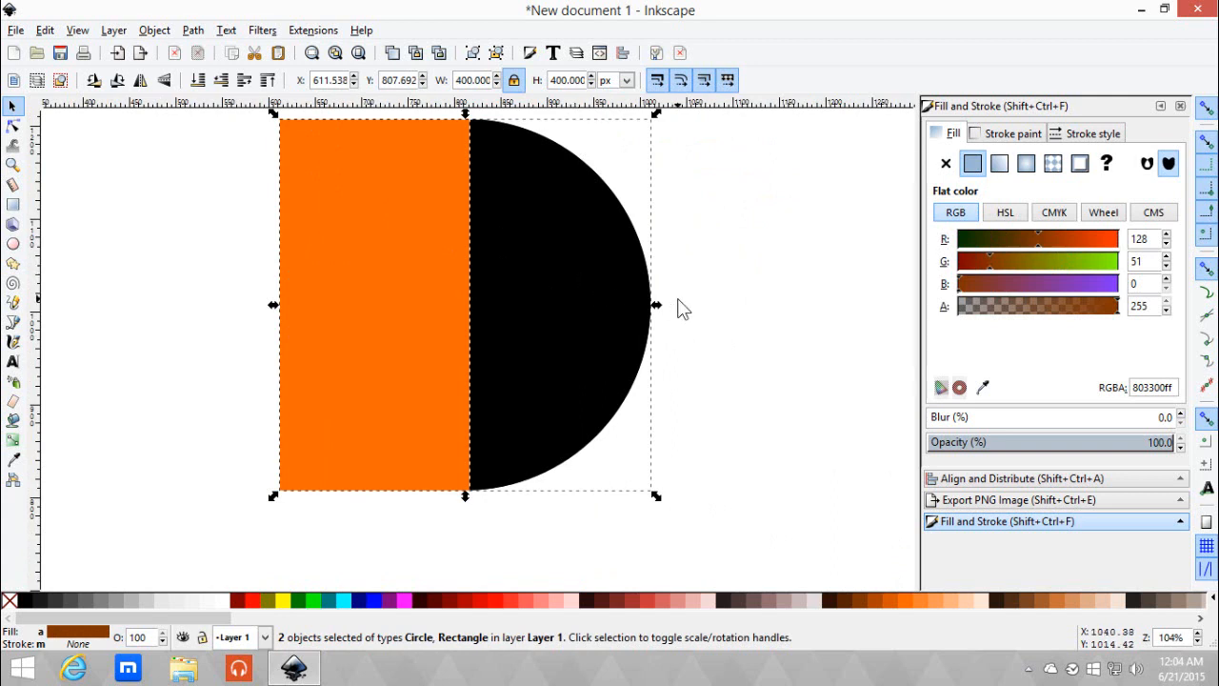
mouse_move(481, 310)
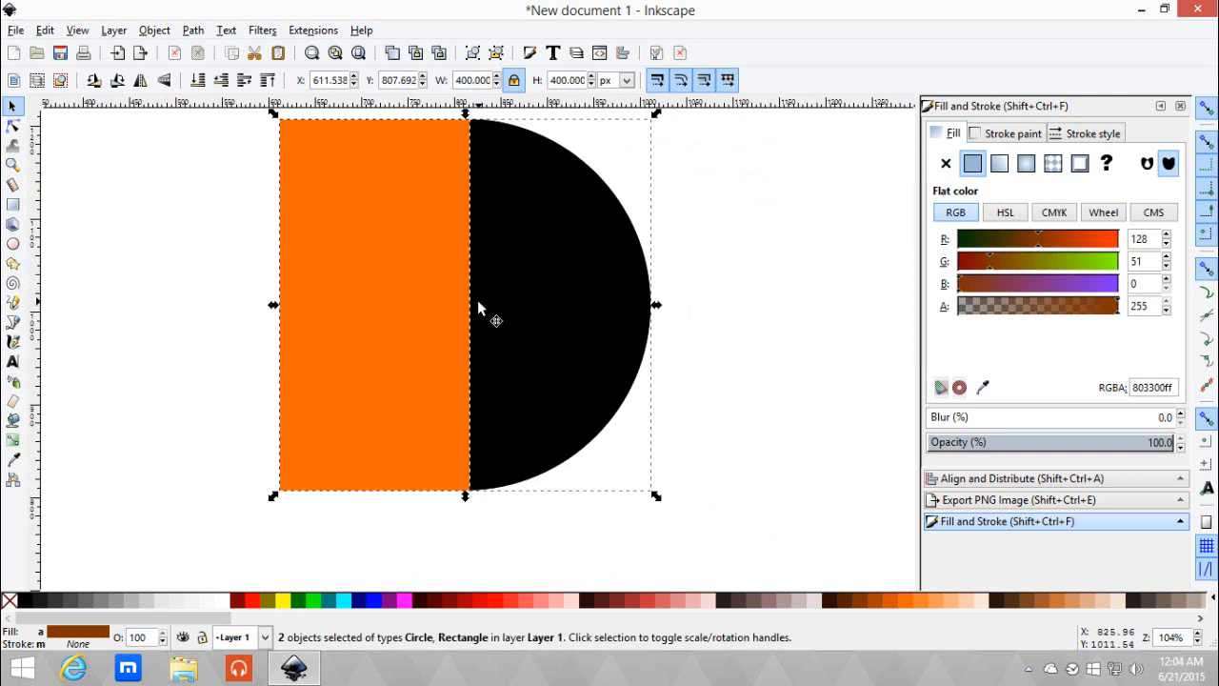
mouse_move(576, 319)
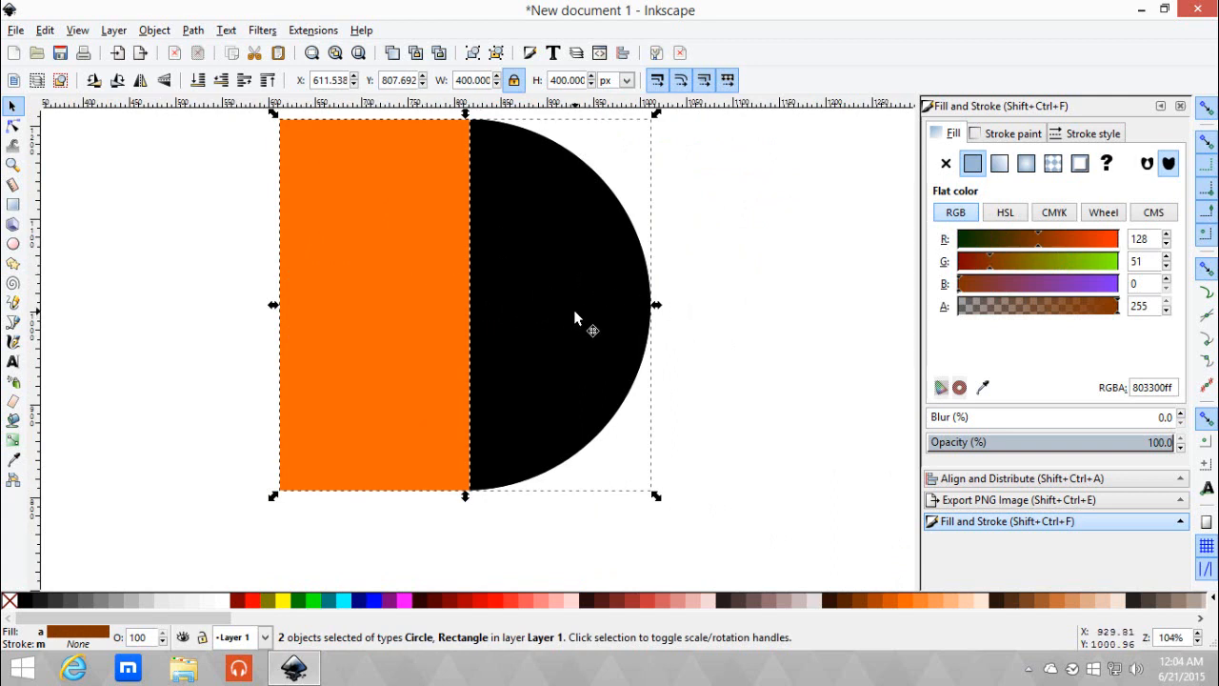
left_click(155, 30)
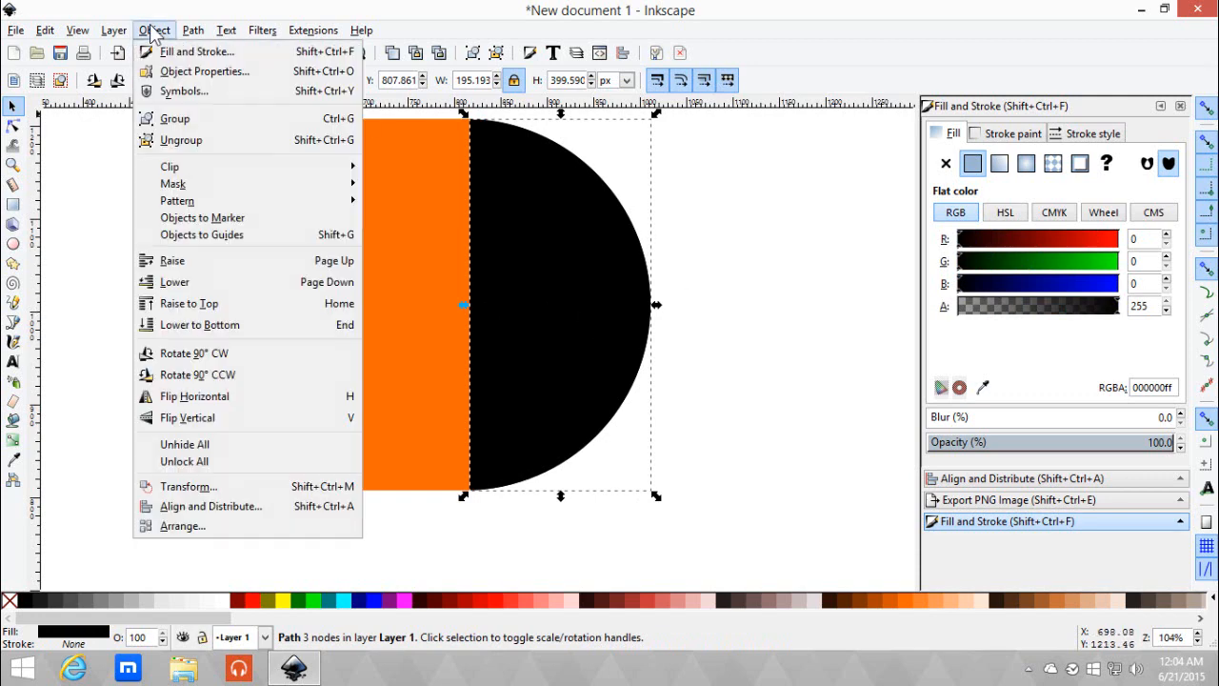
left_click(193, 30)
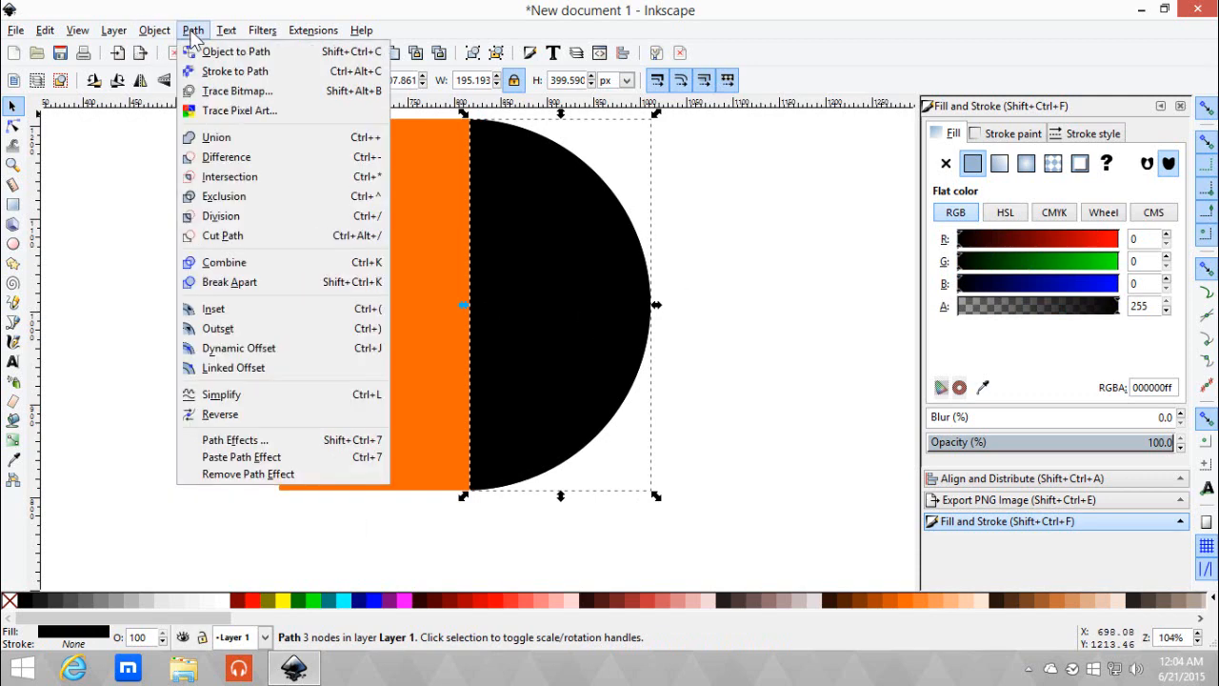
mouse_move(225, 156)
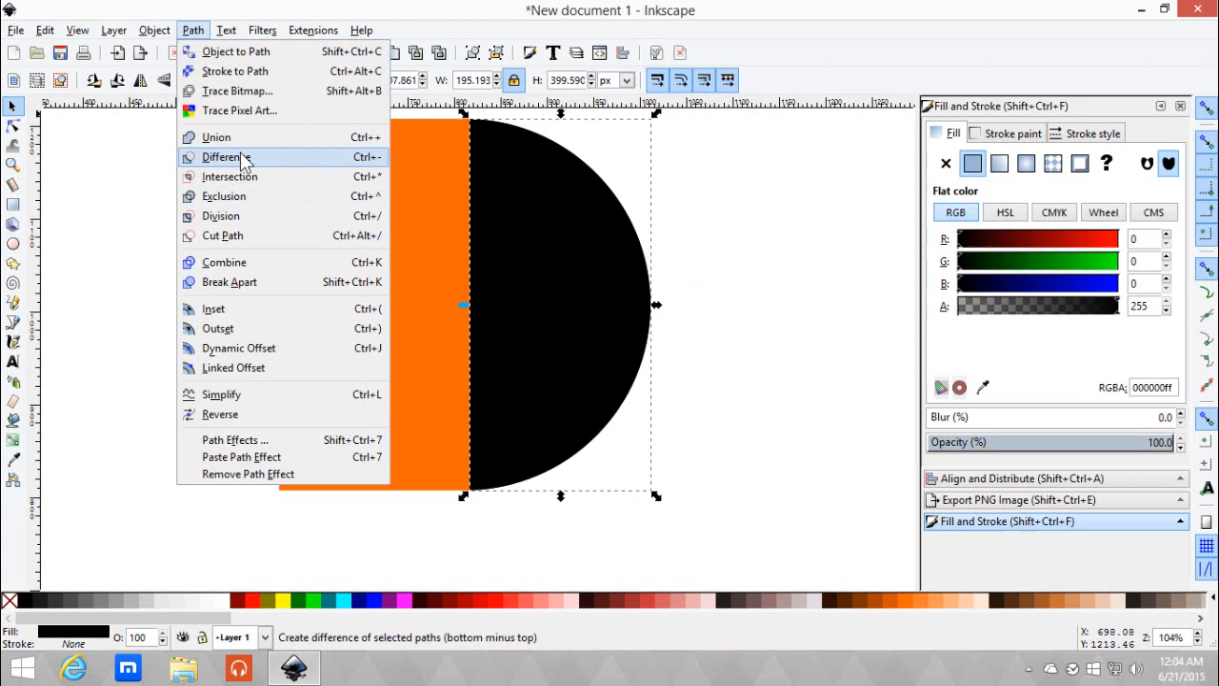
left_click(229, 157)
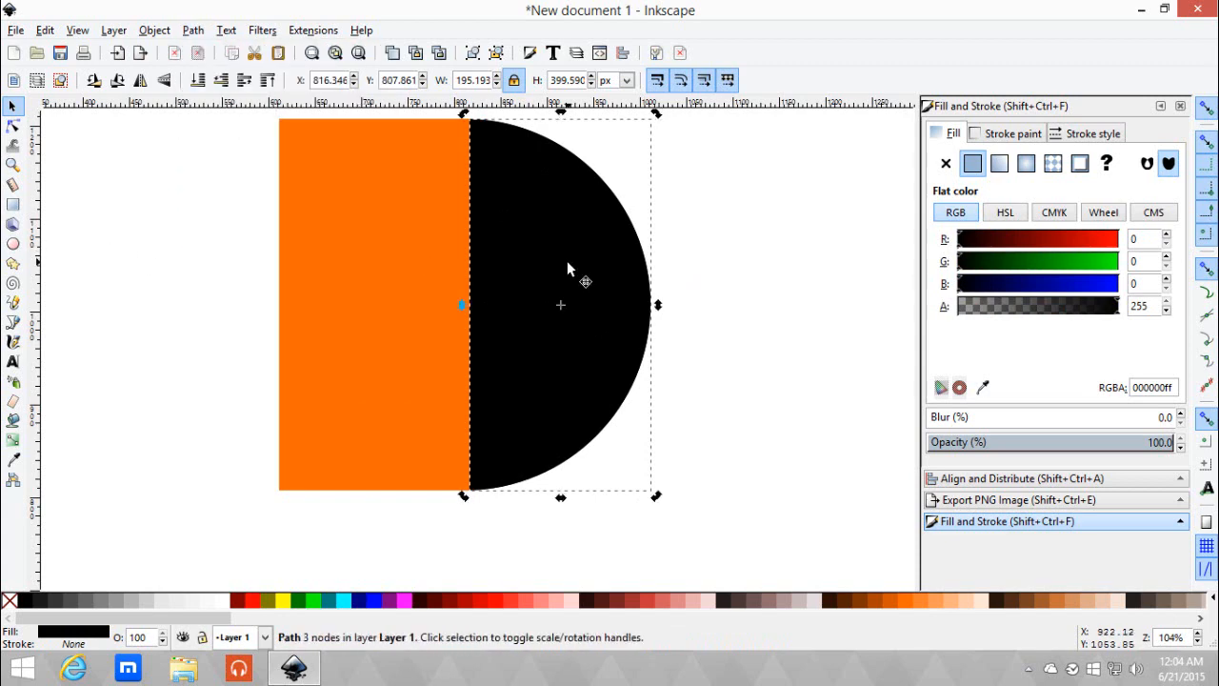
mouse_move(151, 601)
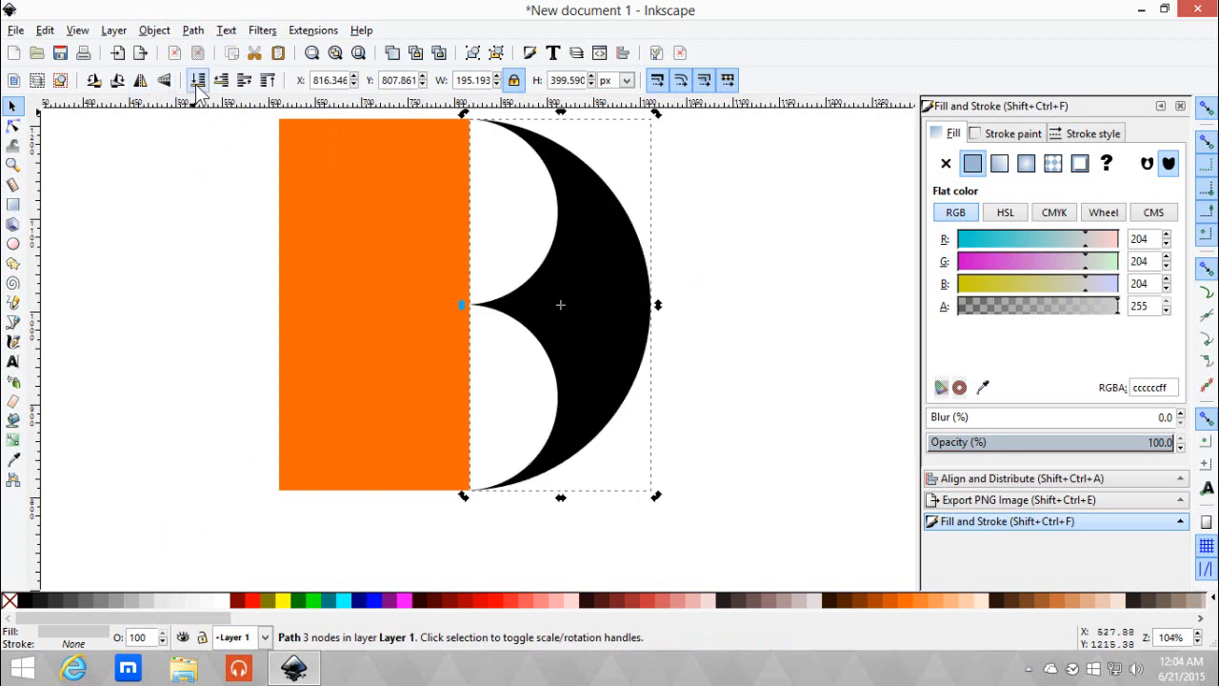
mouse_move(183, 194)
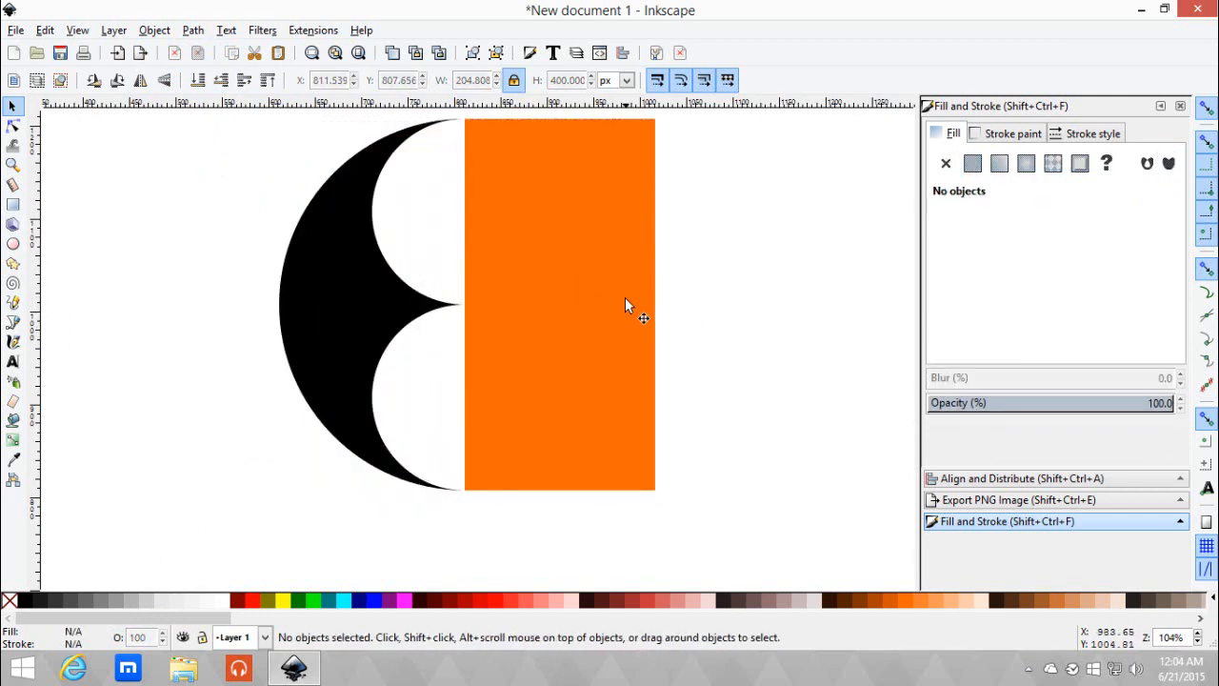
left_click(560, 303)
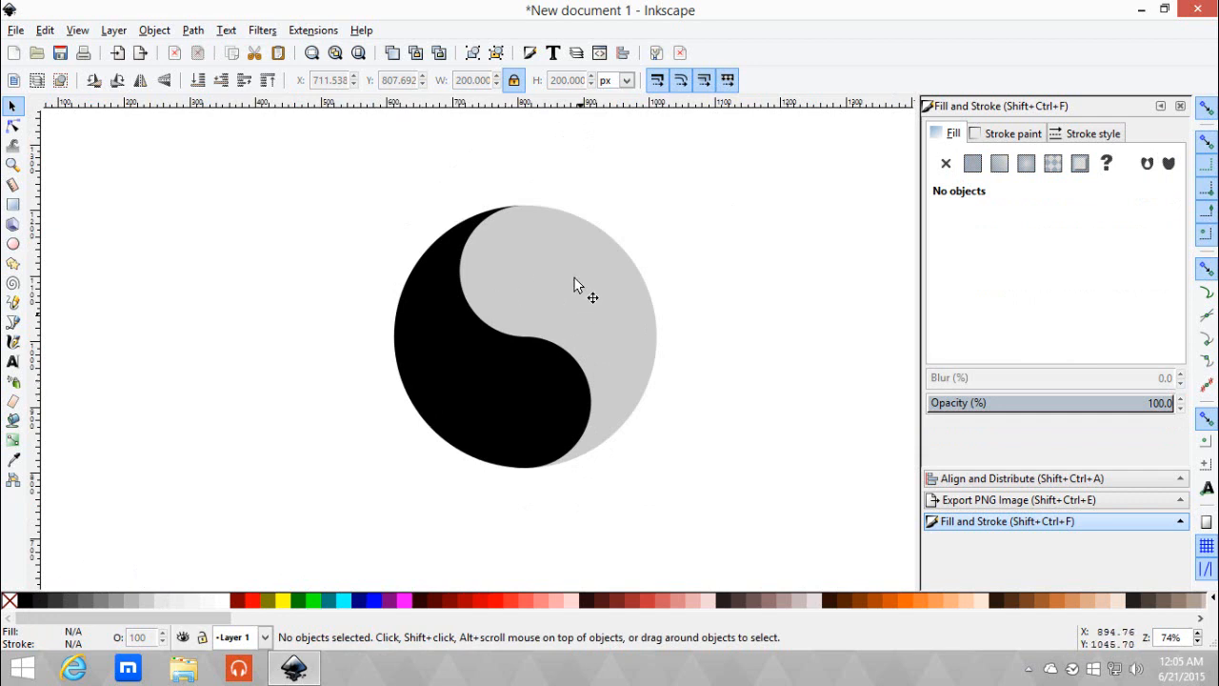
mouse_move(571, 319)
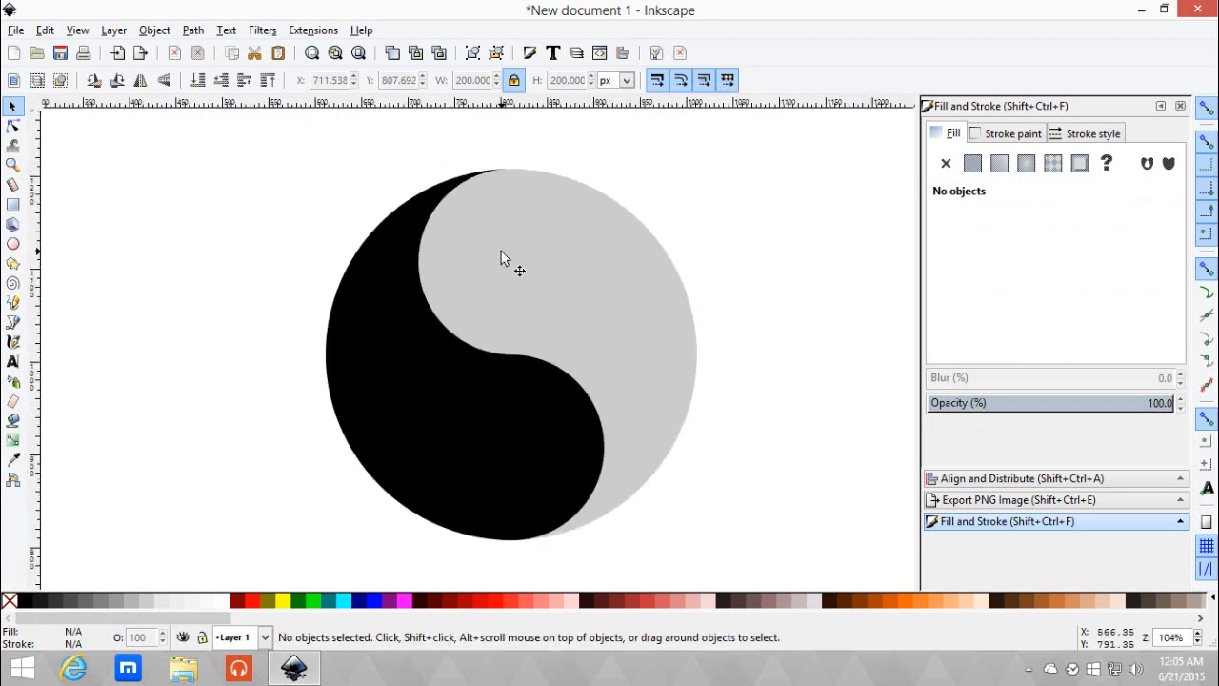
mouse_move(482, 267)
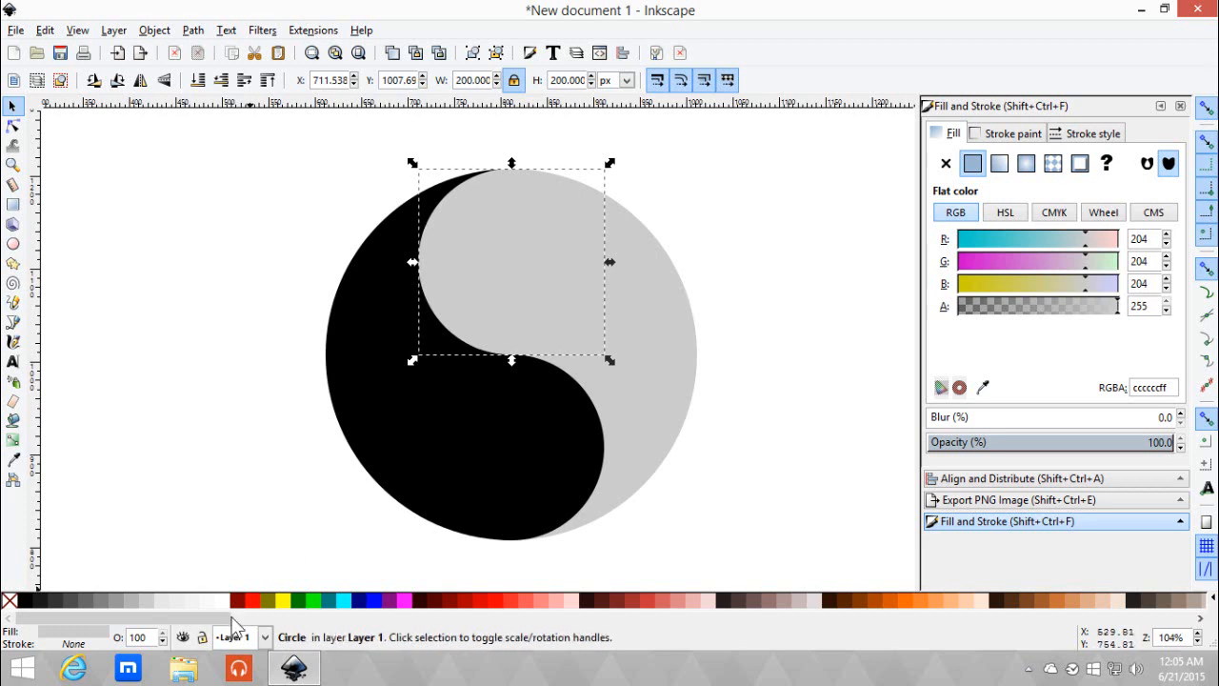
Step: Add the light gray dot to the black swirl and select the whole symbol
left_click(14, 461)
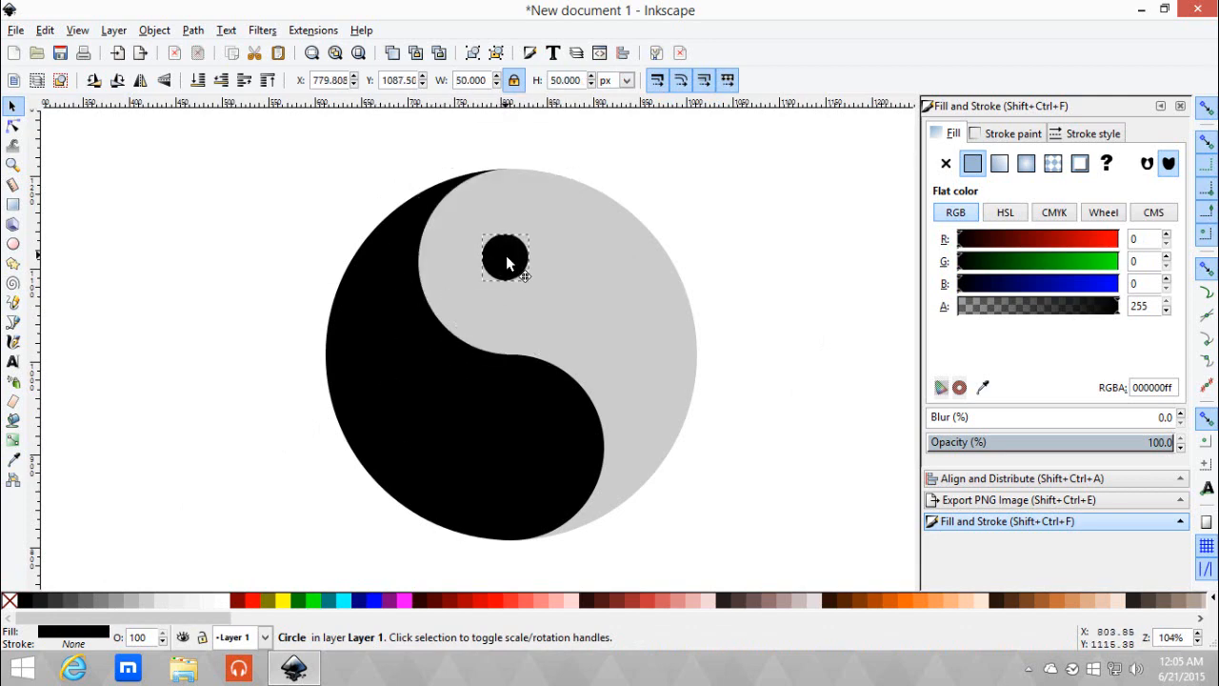
left_click(733, 238)
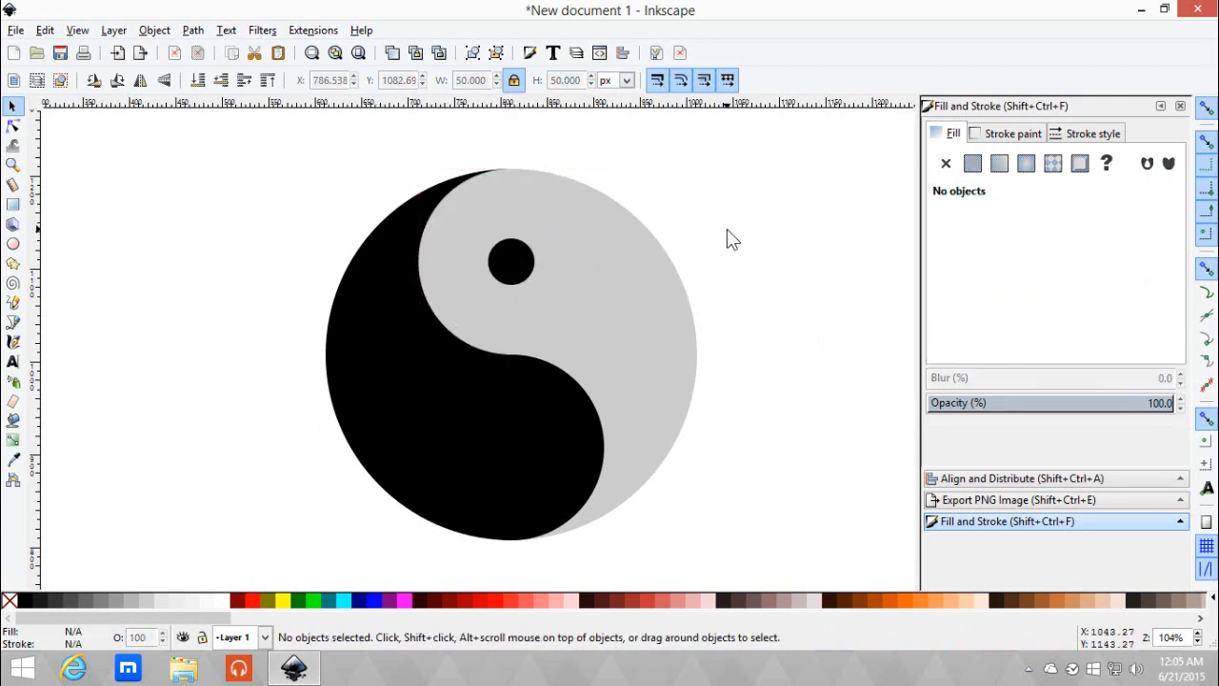
left_click(512, 462)
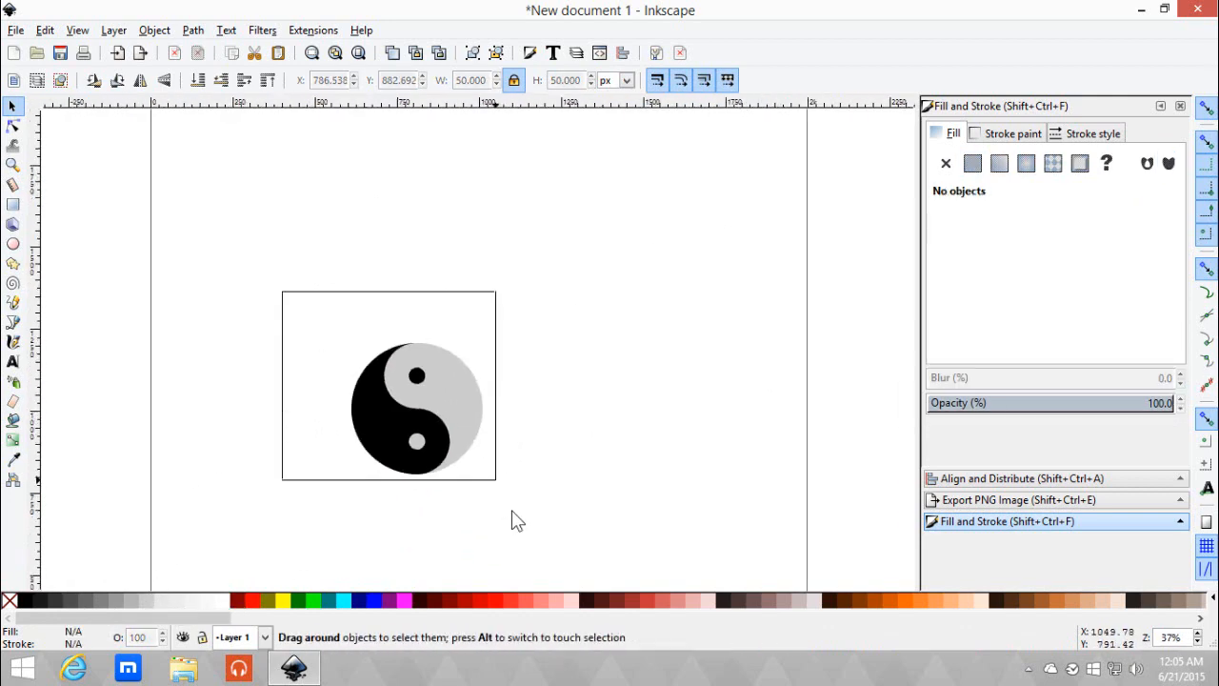
left_click(1055, 478)
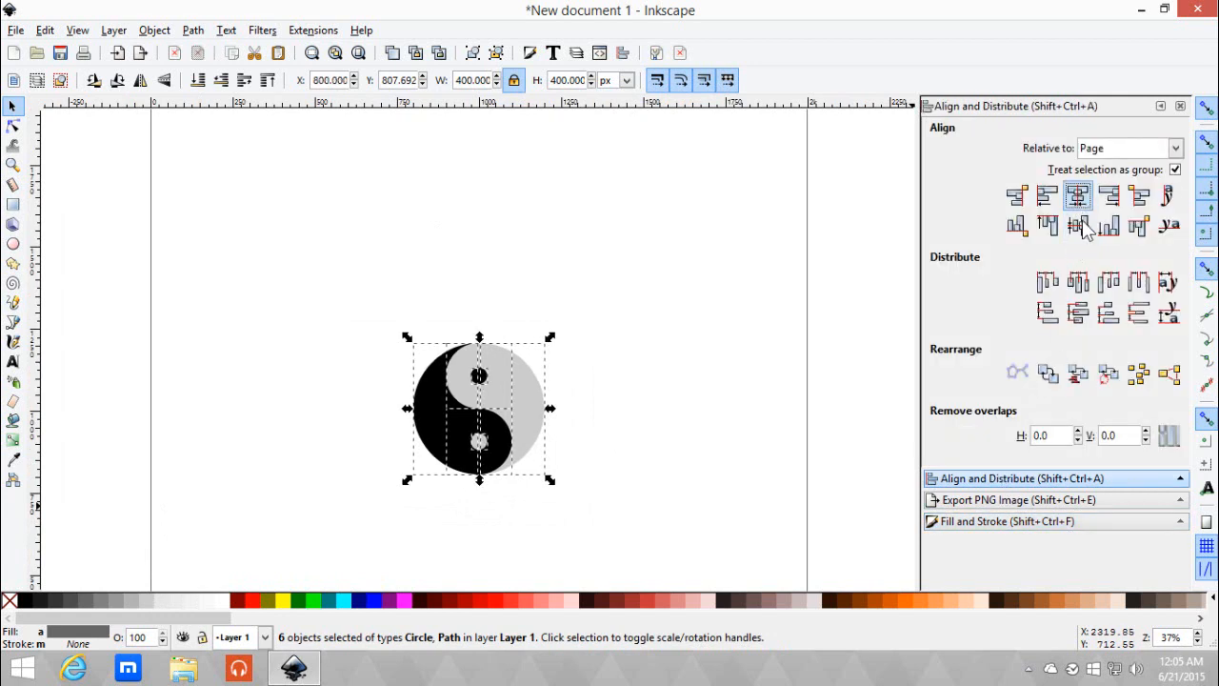